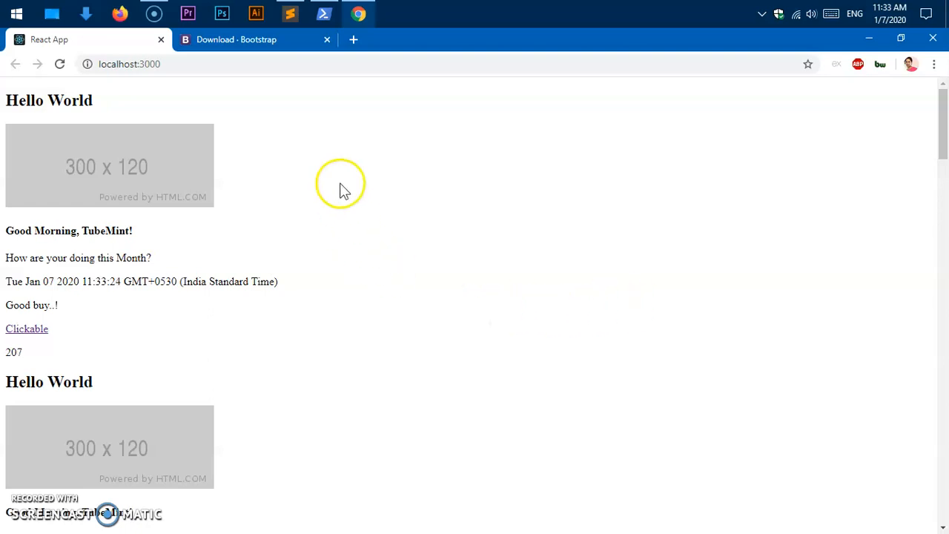
Step: Switch Chrome to the Bootstrap download page showing the 'yarn add bootstrap' command
{"action": "left_click", "coordinate": [255, 39]}
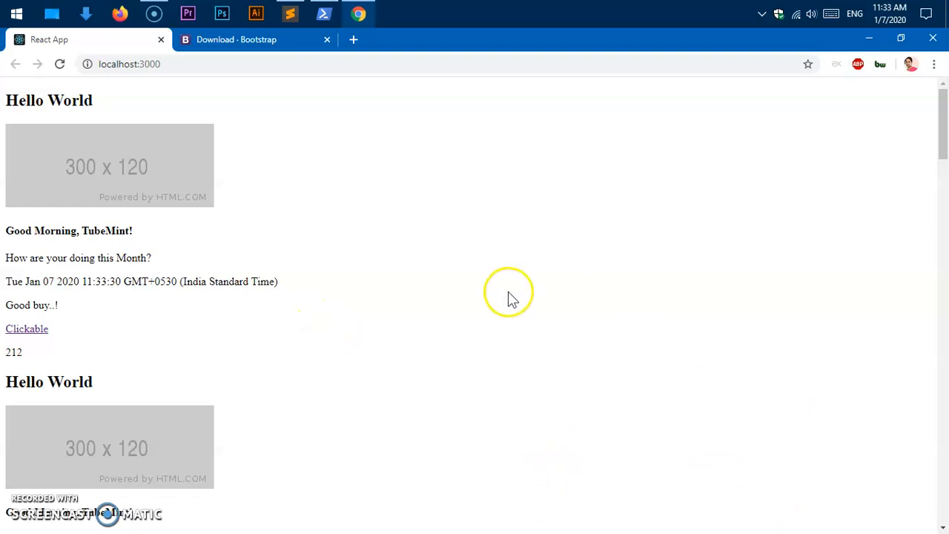
{"action": "mouse_move", "coordinate": [255, 39]}
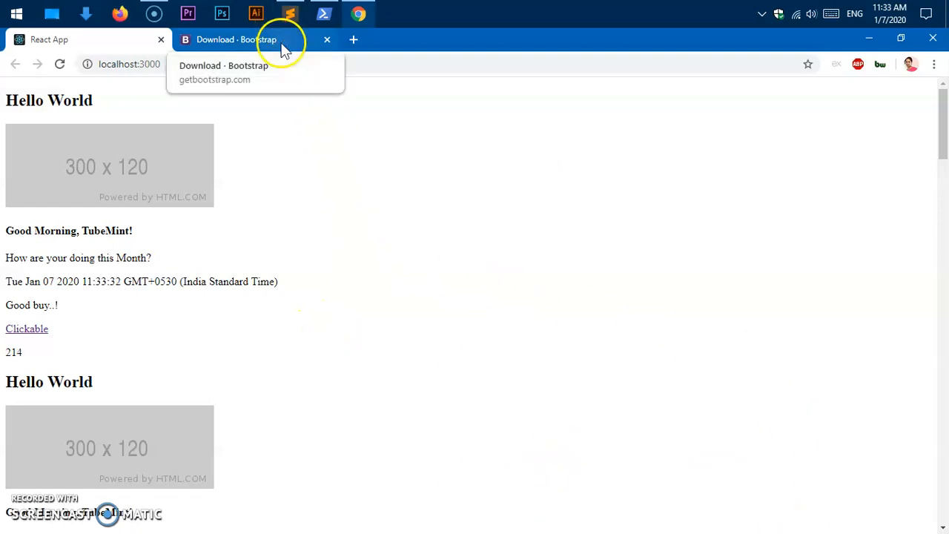
{"action": "left_click", "coordinate": [235, 38]}
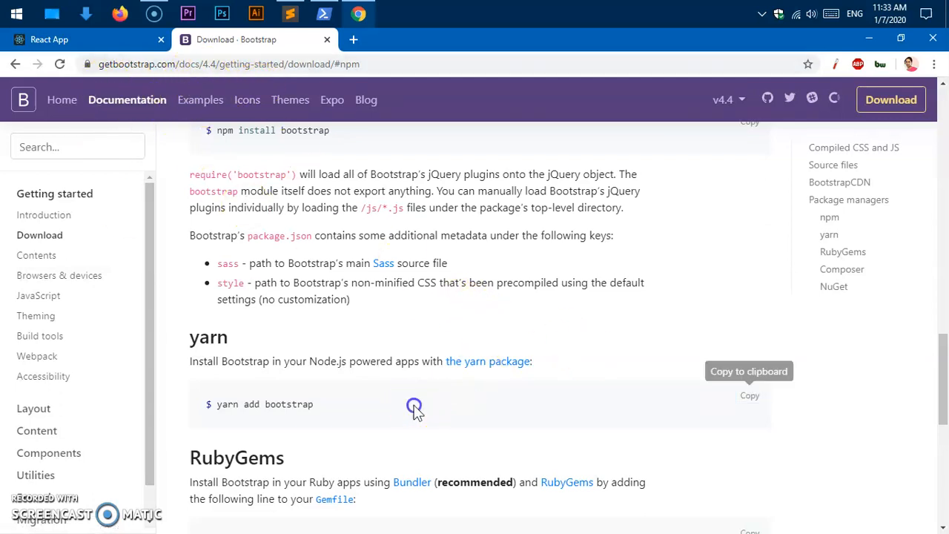
{"action": "mouse_move", "coordinate": [274, 97]}
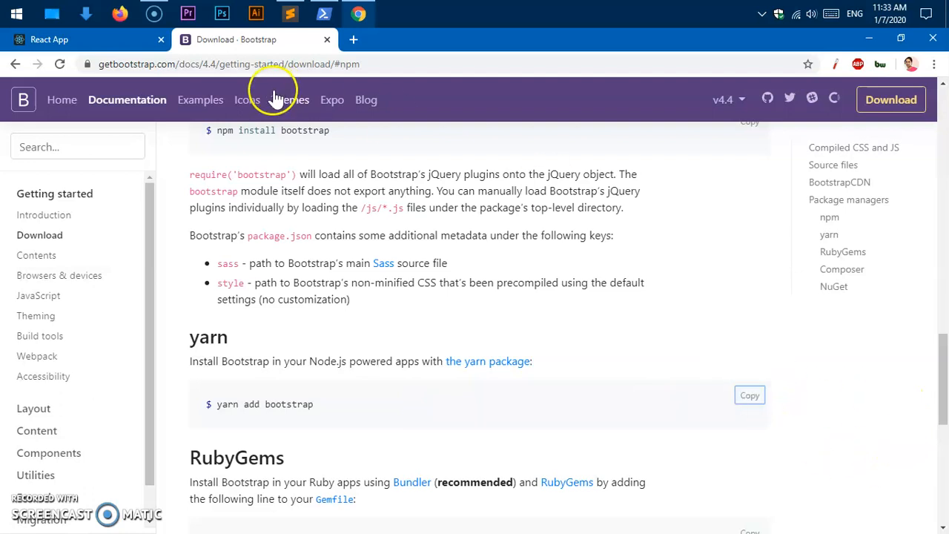
{"action": "mouse_move", "coordinate": [196, 17]}
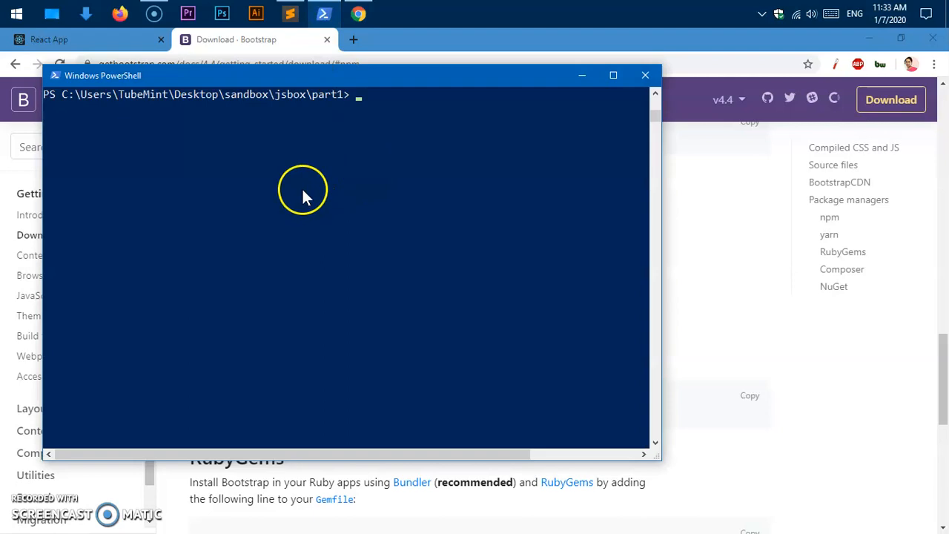
Step: Run 'yarn add bootstrap' in the part1 folder, glancing at the app and index.js while it installs
{"action": "type", "text": "yarn add bootstrap"}
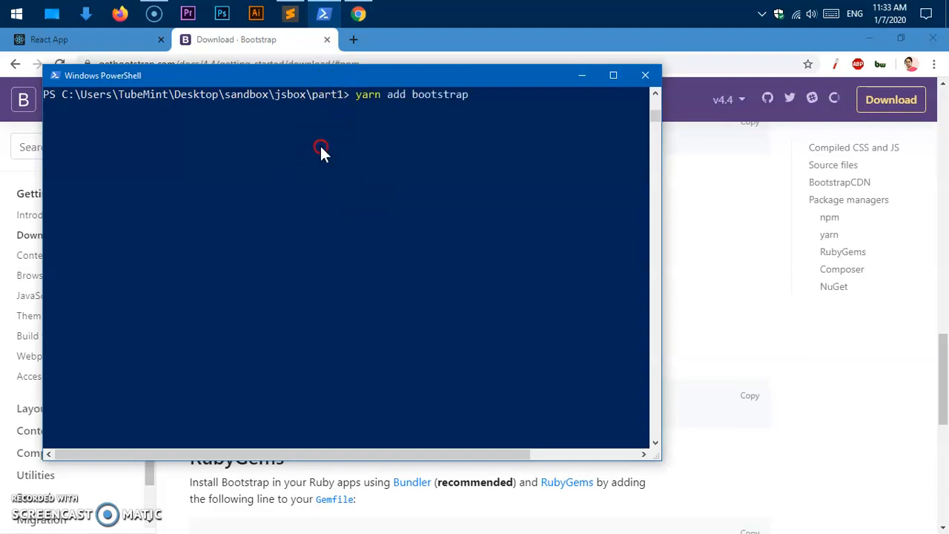
{"action": "mouse_move", "coordinate": [443, 164]}
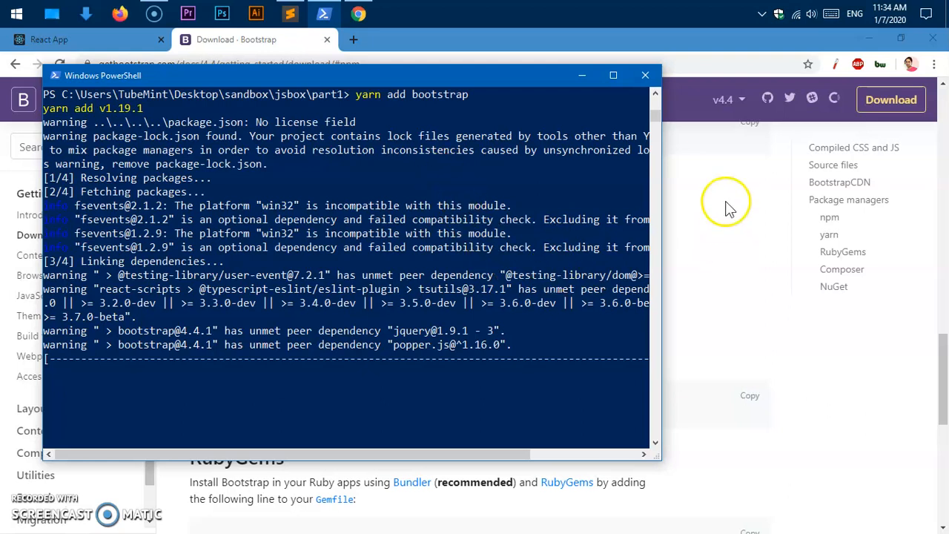
{"action": "mouse_move", "coordinate": [510, 340]}
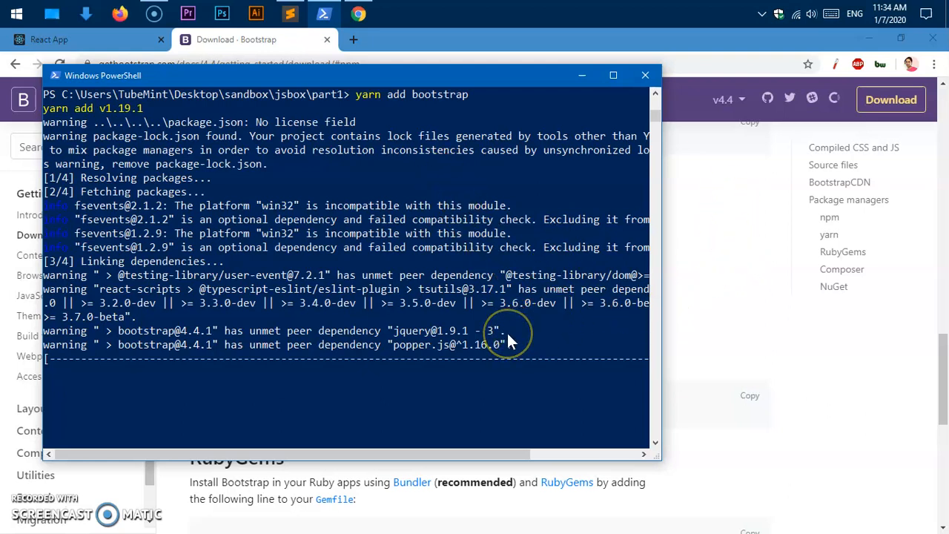
{"action": "mouse_move", "coordinate": [512, 341]}
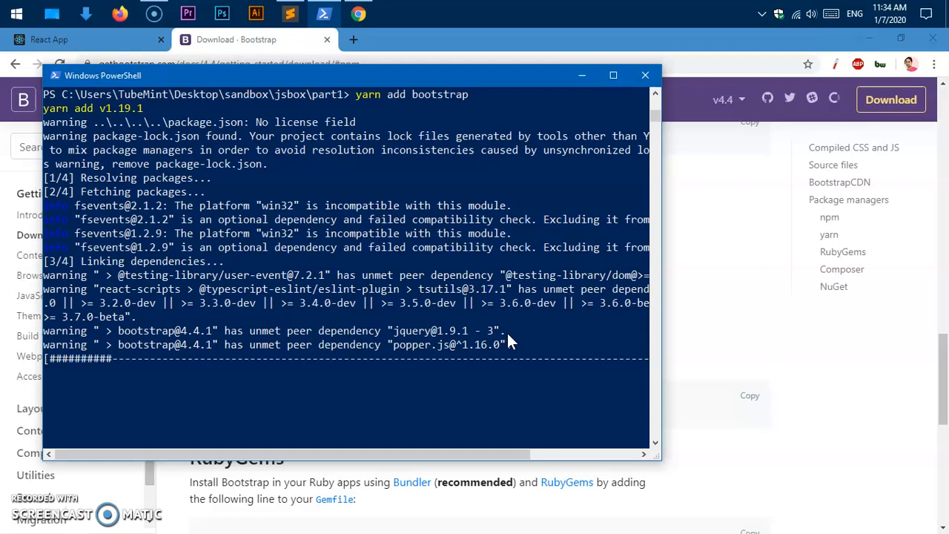
{"action": "mouse_move", "coordinate": [528, 379]}
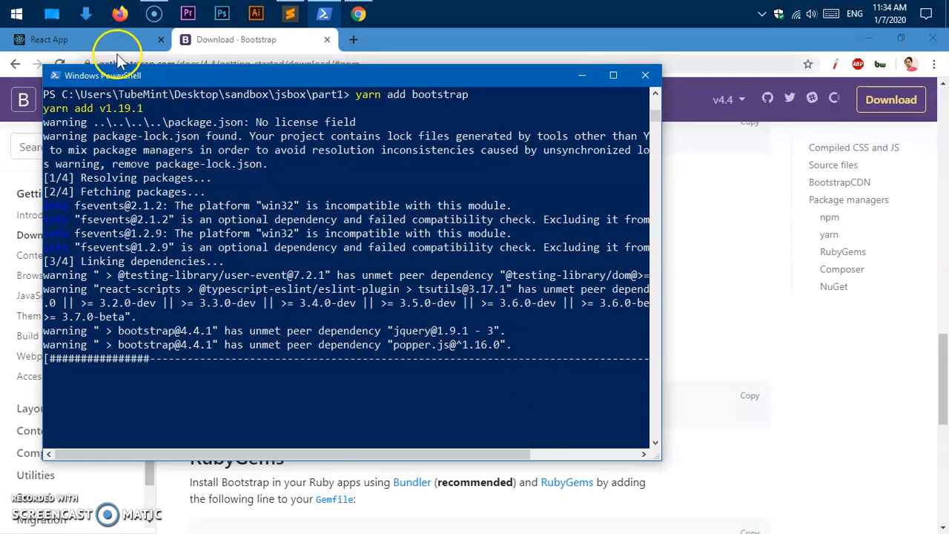
{"action": "left_click", "coordinate": [49, 38]}
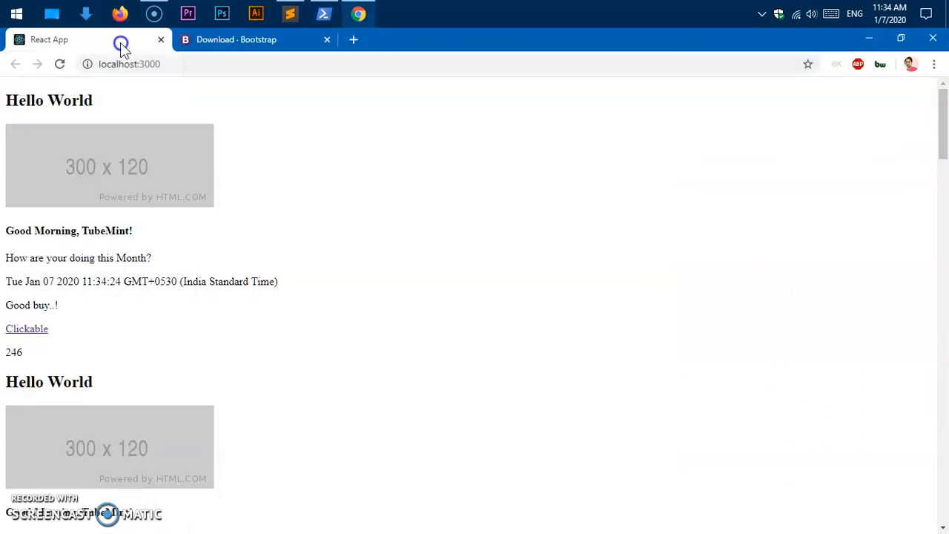
{"action": "left_click", "coordinate": [291, 13]}
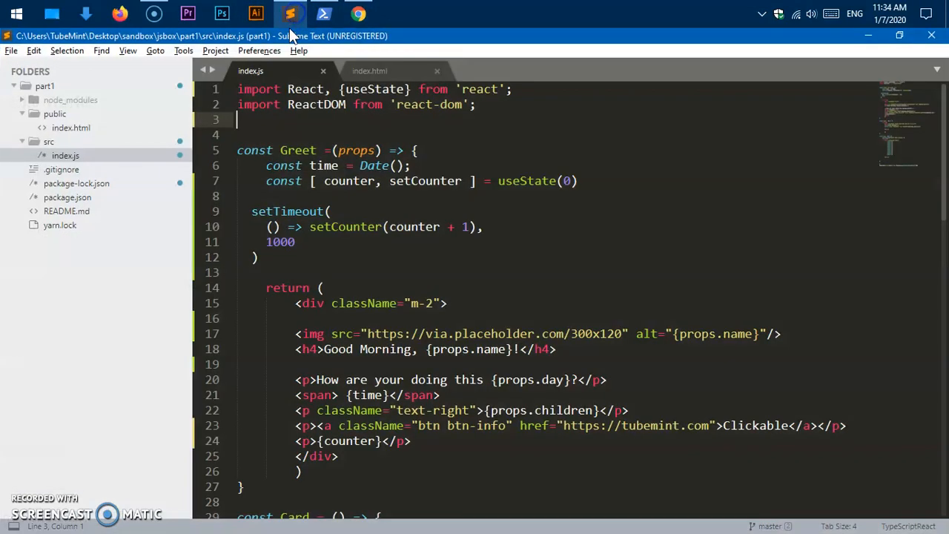
{"action": "mouse_move", "coordinate": [642, 193]}
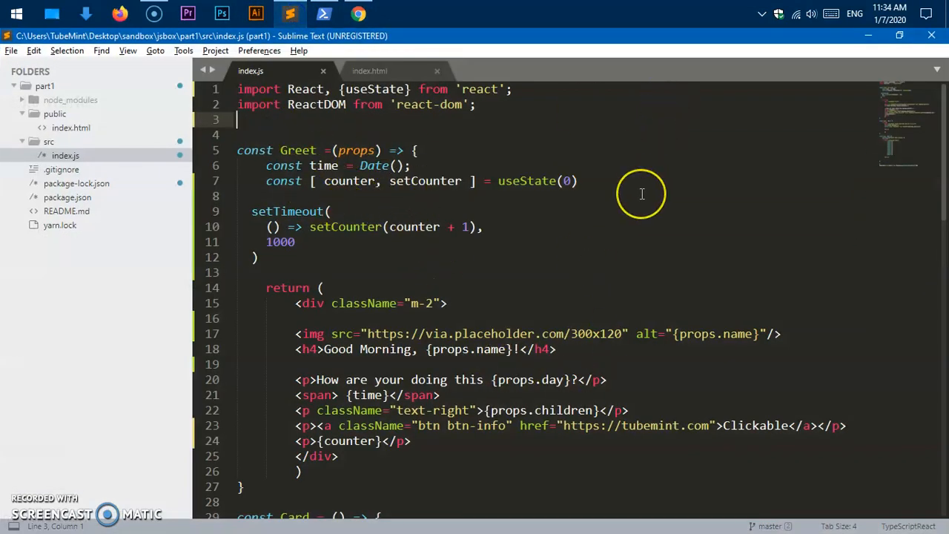
{"action": "left_click", "coordinate": [359, 14]}
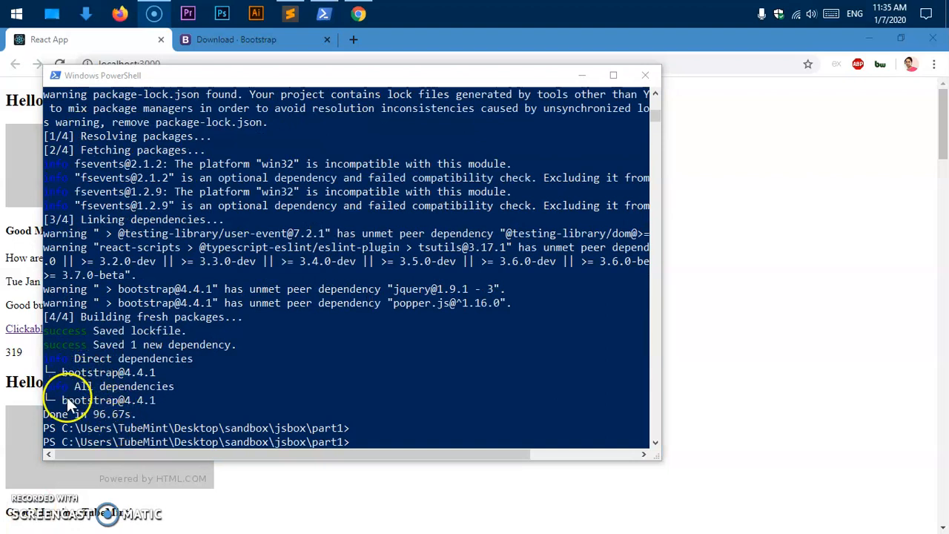
{"action": "mouse_move", "coordinate": [190, 392]}
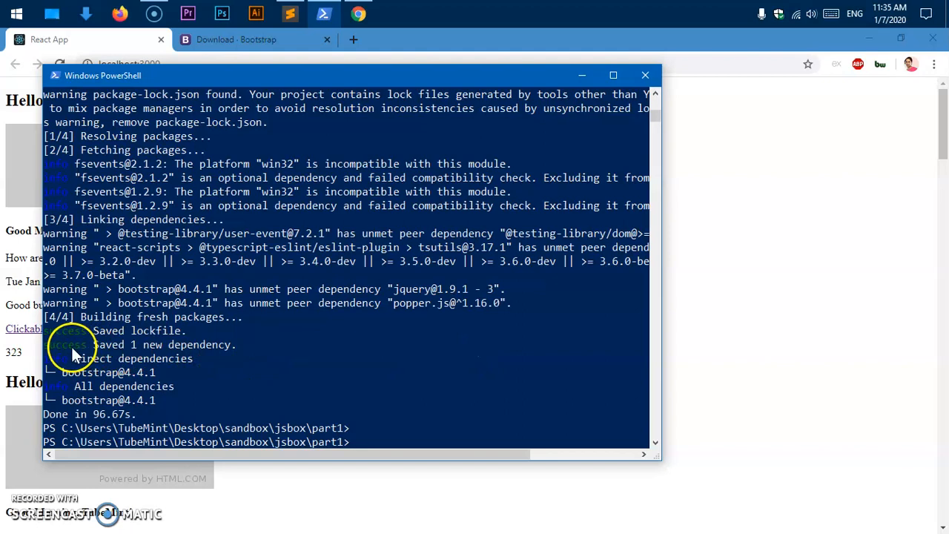
{"action": "mouse_move", "coordinate": [385, 338]}
{"action": "type", "text": "n"}
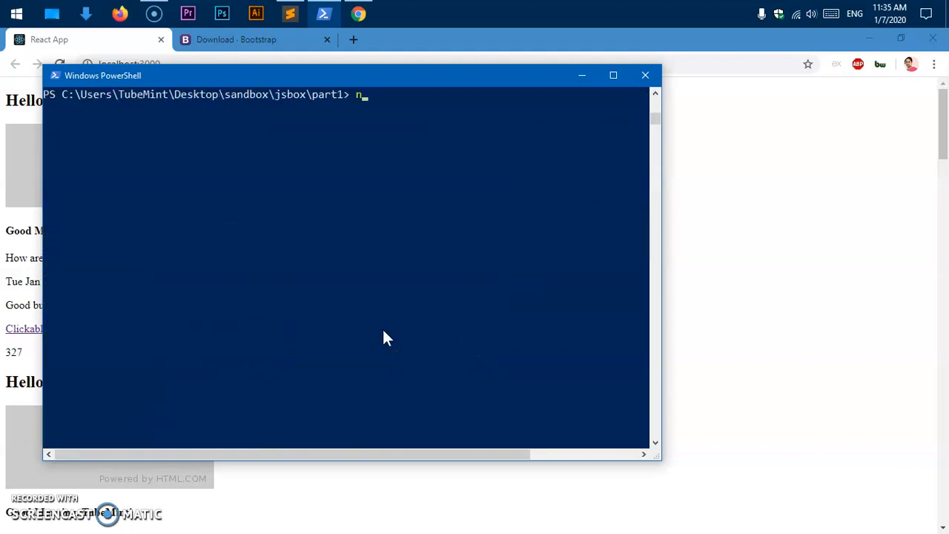
Step: Run npm start for part1 and minimize PowerShell to reveal the app at localhost:3000
{"action": "type", "text": "pm start"}
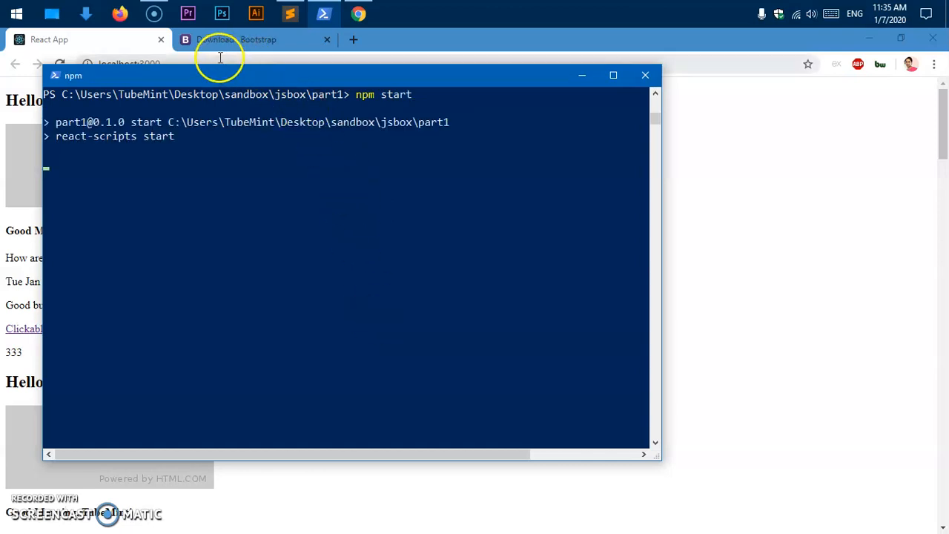
{"action": "mouse_move", "coordinate": [697, 119]}
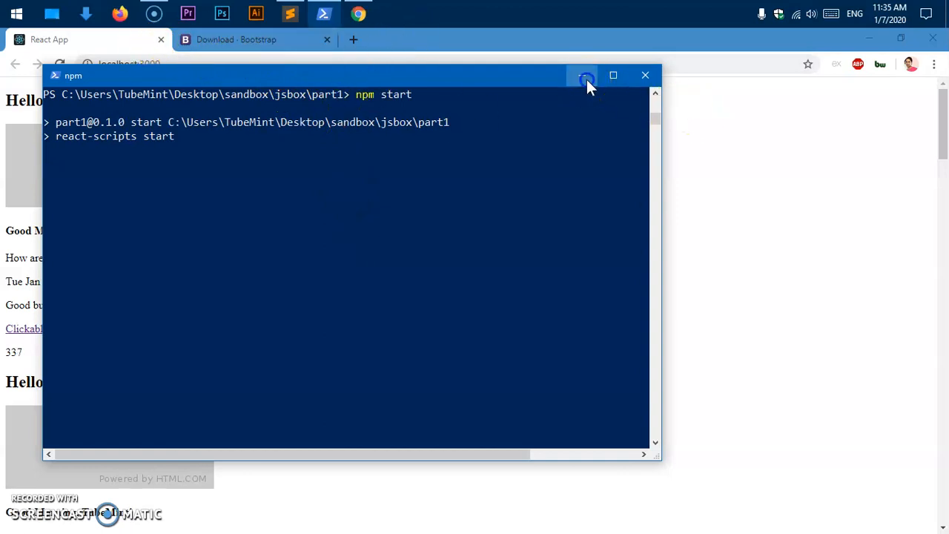
{"action": "left_click", "coordinate": [584, 74]}
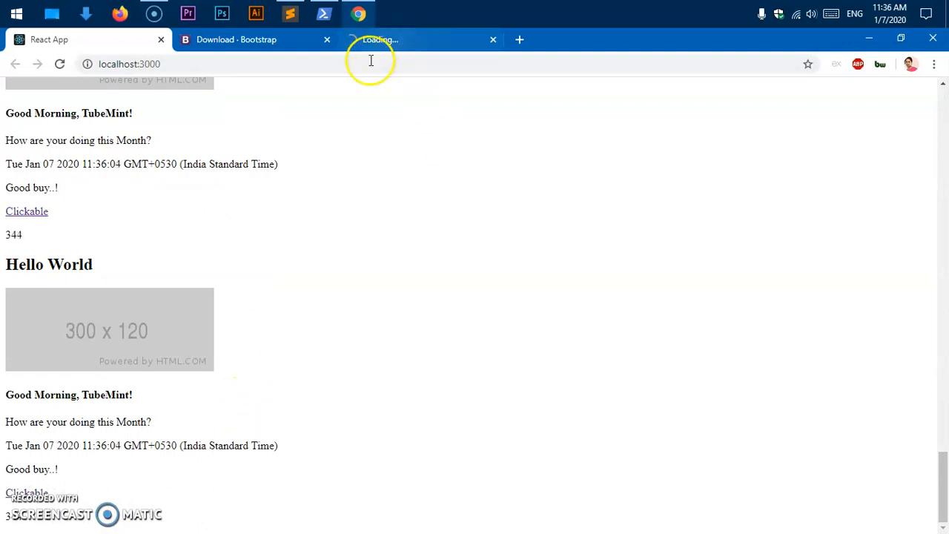
Step: Add import 'bootstrap/dist/css/bootstrap.css' on line 3 of index.js and save
{"action": "left_click", "coordinate": [415, 39]}
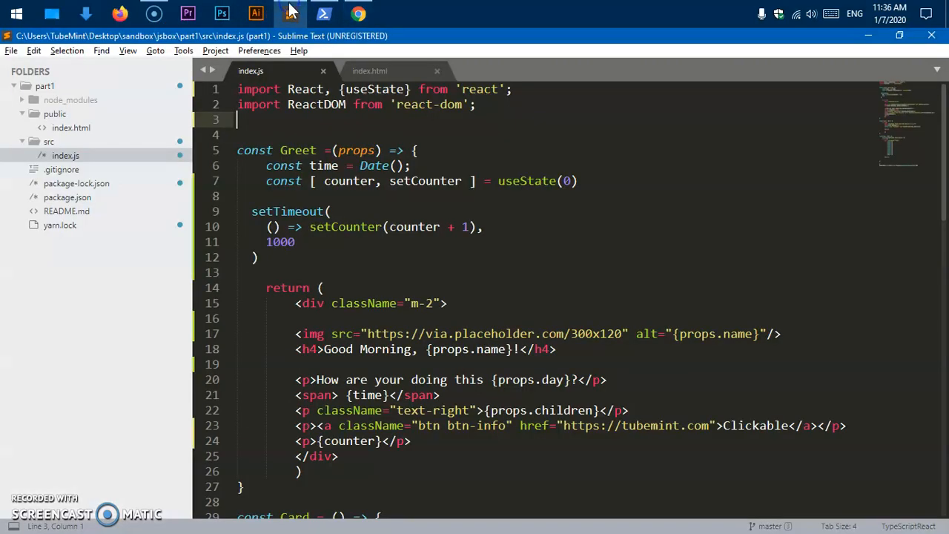
{"action": "left_click", "coordinate": [358, 13]}
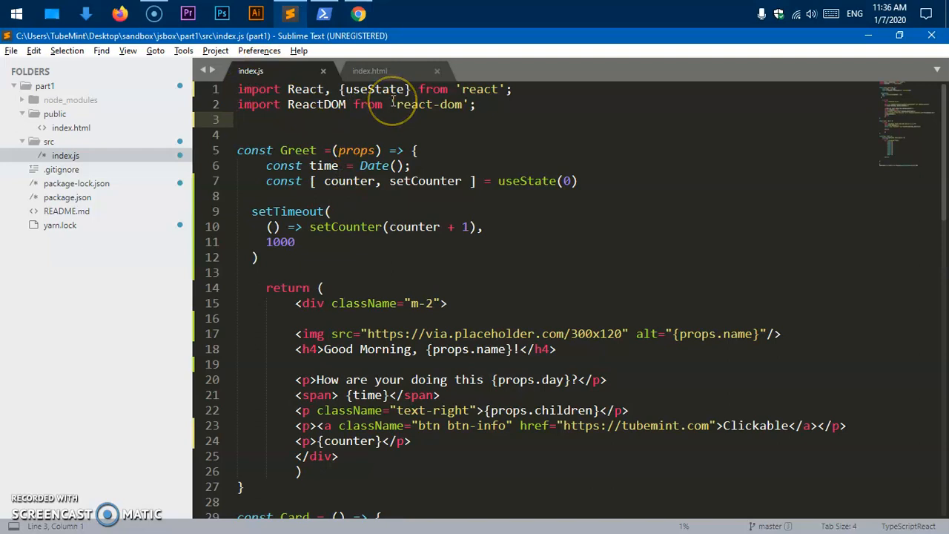
{"action": "type", "text": "import"}
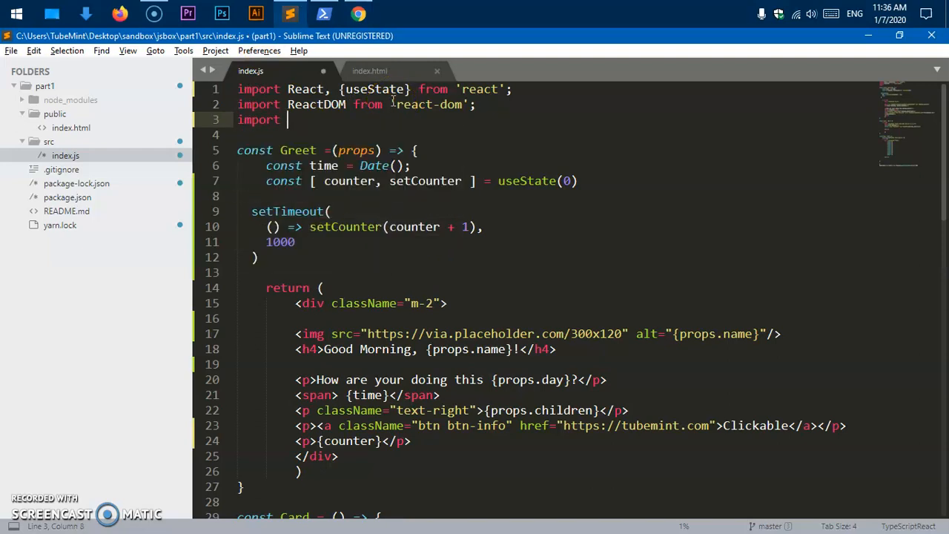
{"action": "type", "text": "'"}
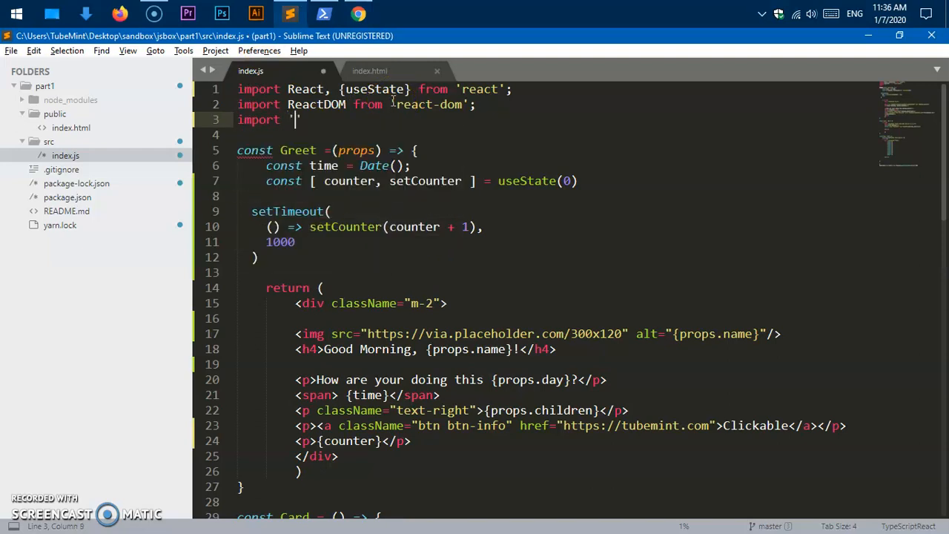
{"action": "type", "text": "boot"}
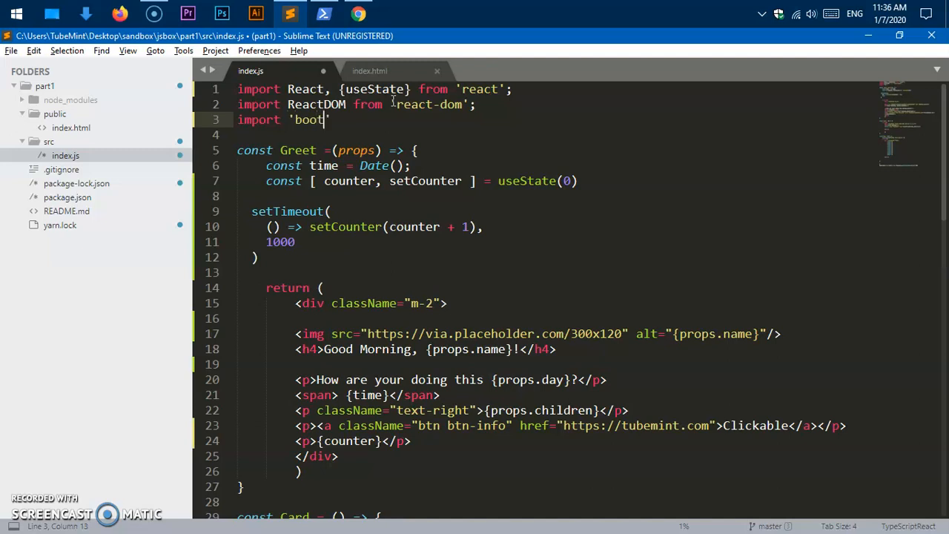
{"action": "type", "text": "strap"}
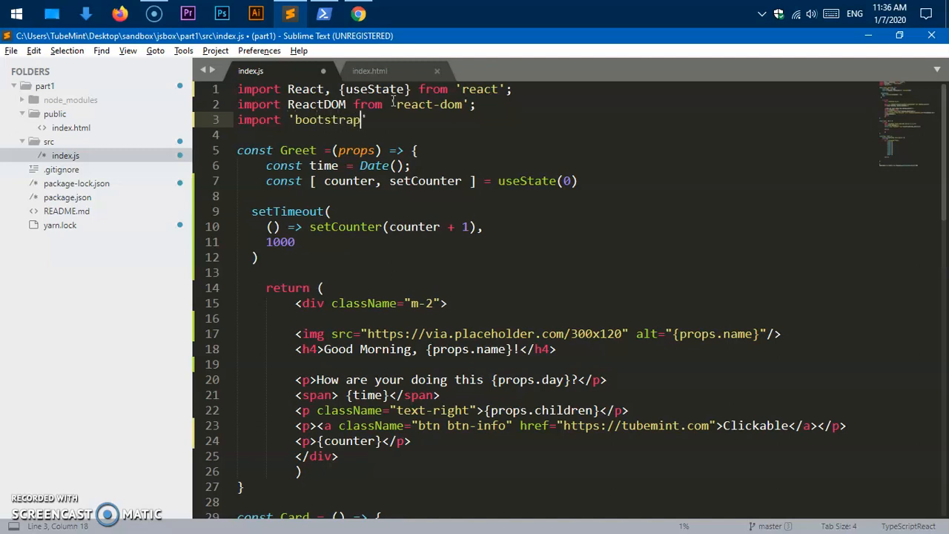
{"action": "type", "text": "/dist/"}
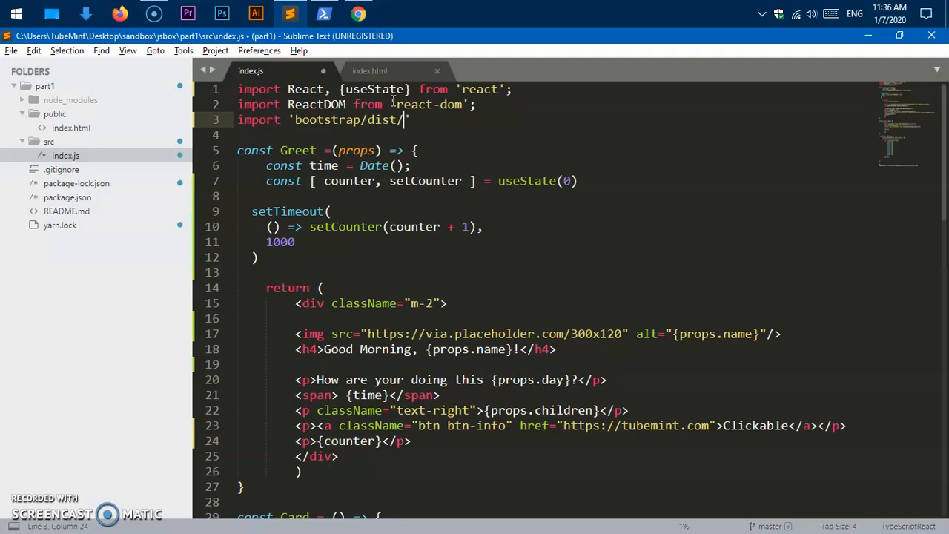
{"action": "type", "text": "css/bo"}
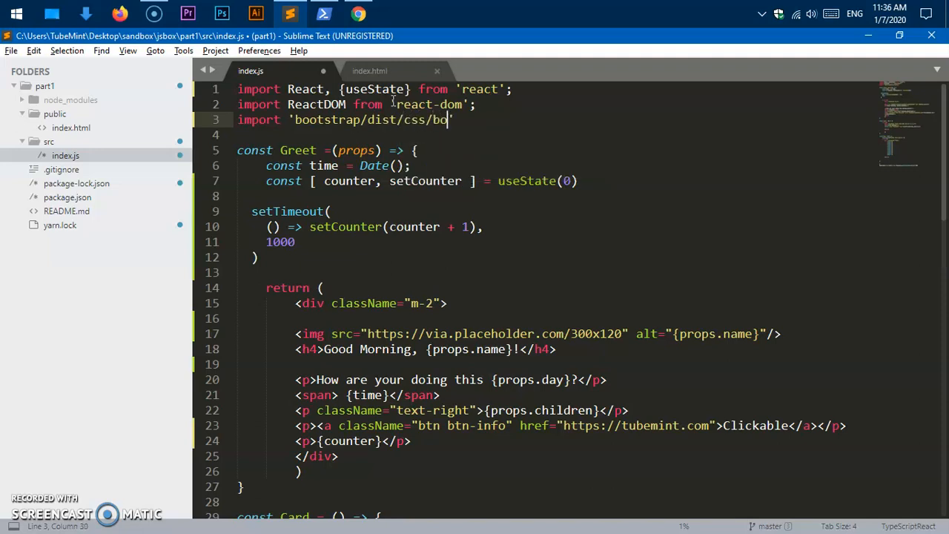
{"action": "type", "text": "otstrap.css"}
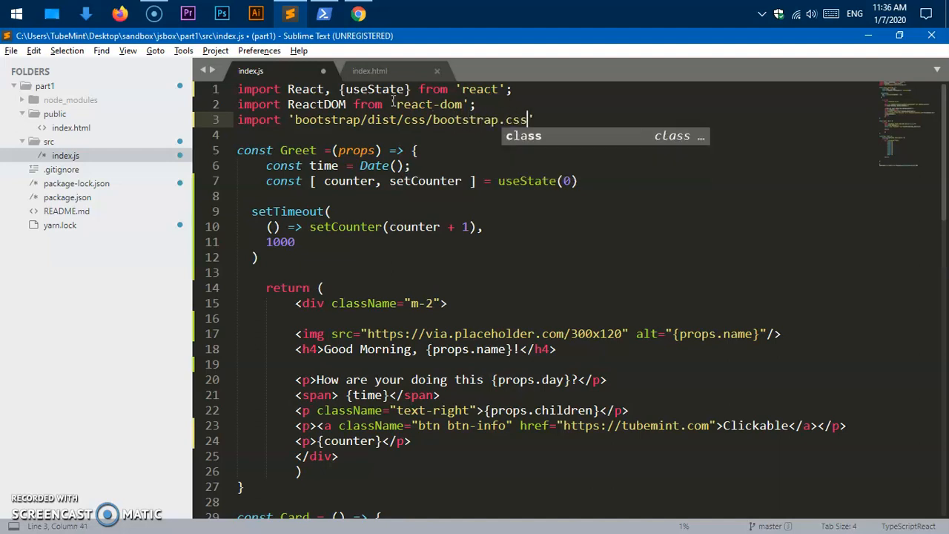
{"action": "key", "text": "ctrl+s"}
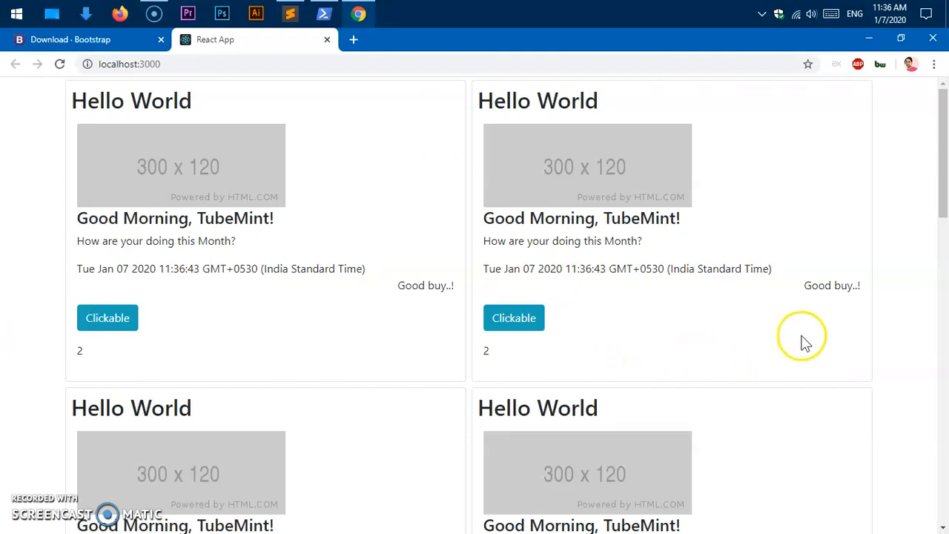
Step: Scroll the Bootstrap-styled cards at localhost:3000, switch the import to bootstrap.min.css and recheck
{"action": "scroll", "scroll_direction": "down", "scroll_amount": 3}
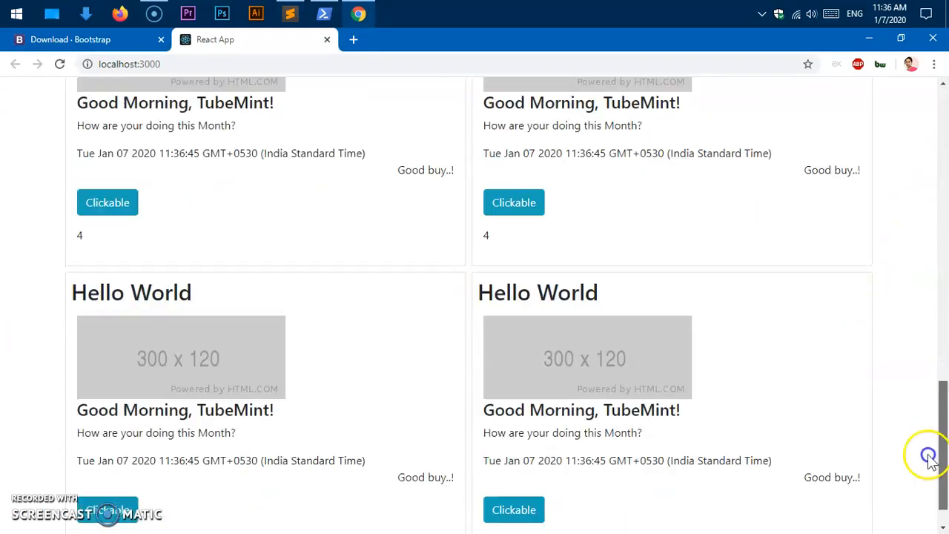
{"action": "scroll", "scroll_direction": "up", "scroll_amount": 3}
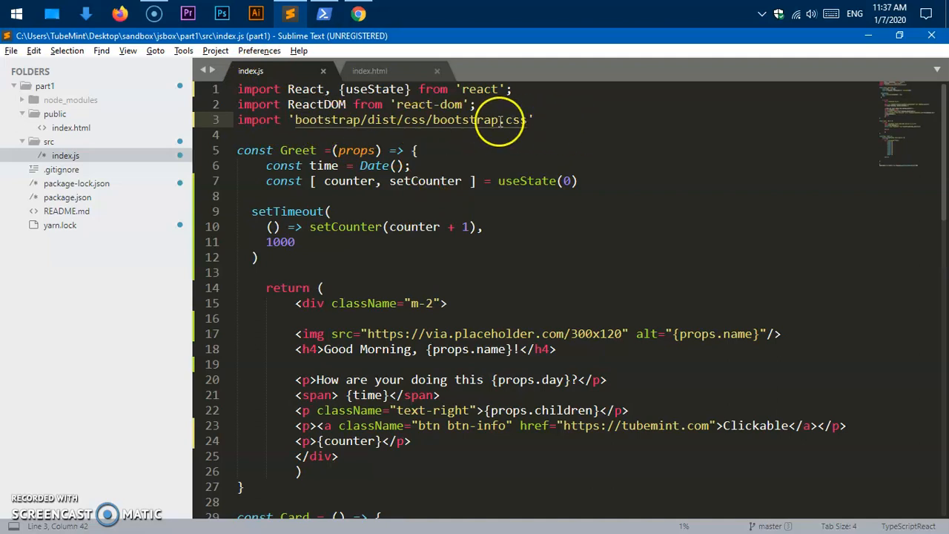
{"action": "type", "text": ".min"}
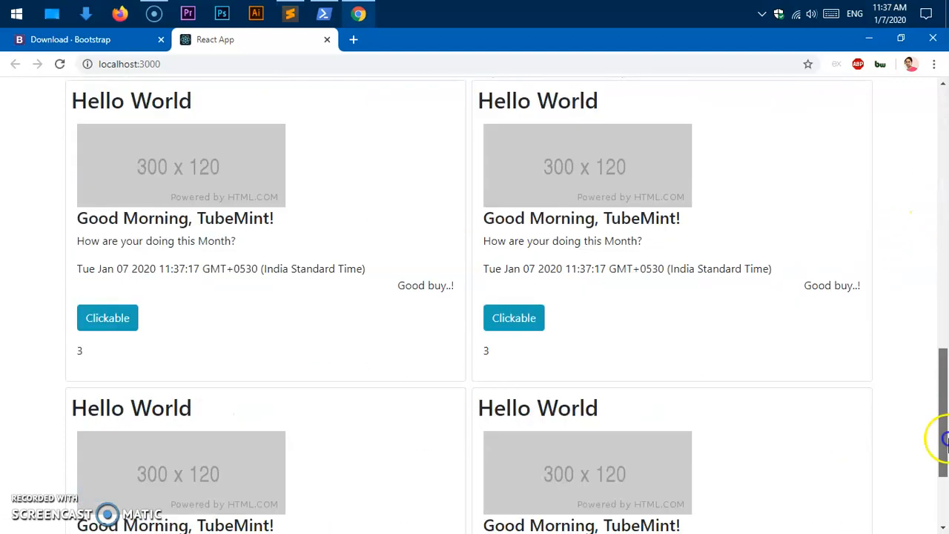
{"action": "scroll", "scroll_direction": "down", "scroll_amount": 3}
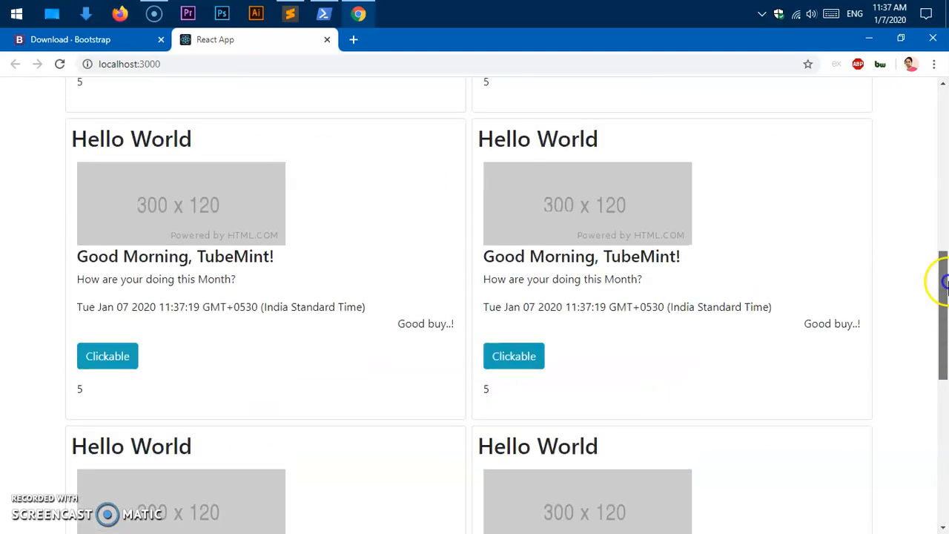